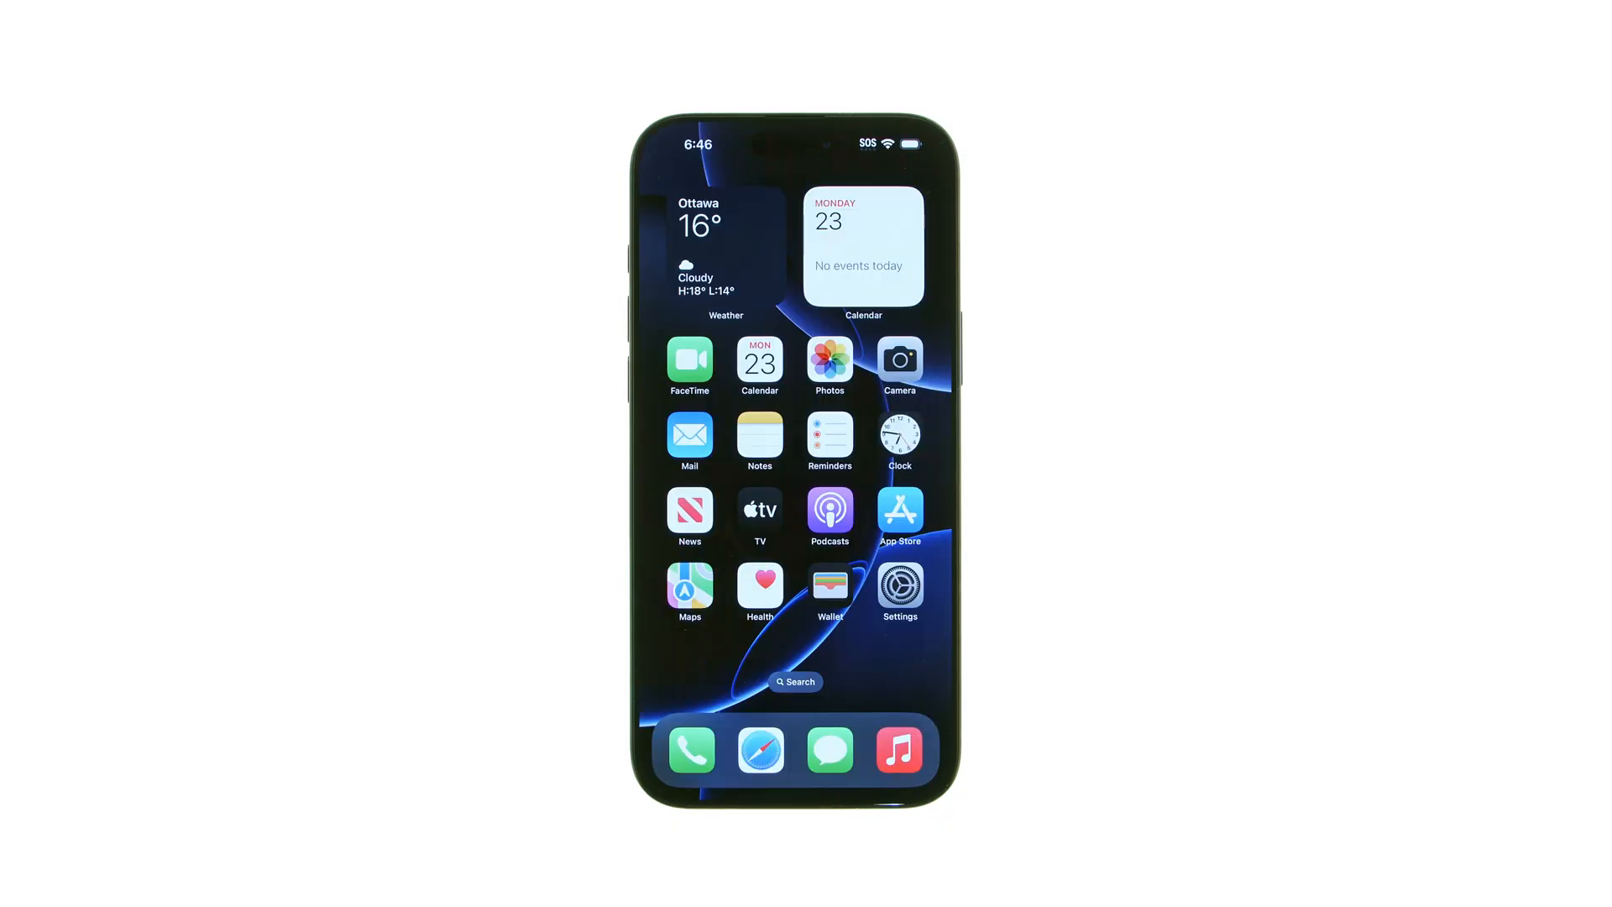
Step: From Settings > General, choose Shut Down to bring up the slide-to-power-off prompt
click(898, 584)
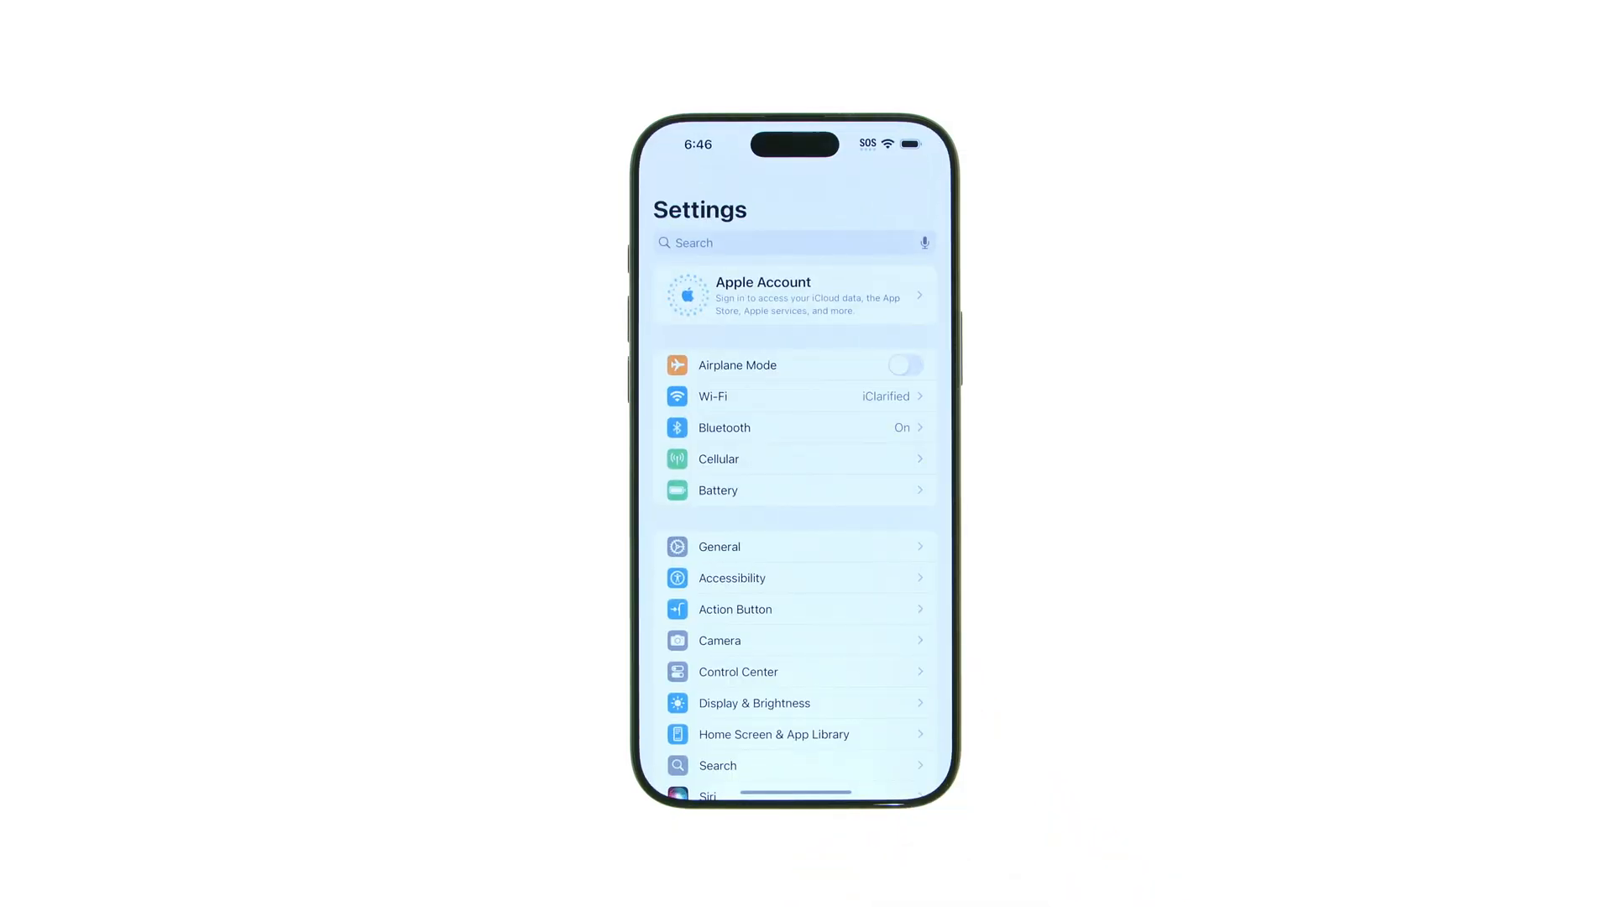
click(719, 547)
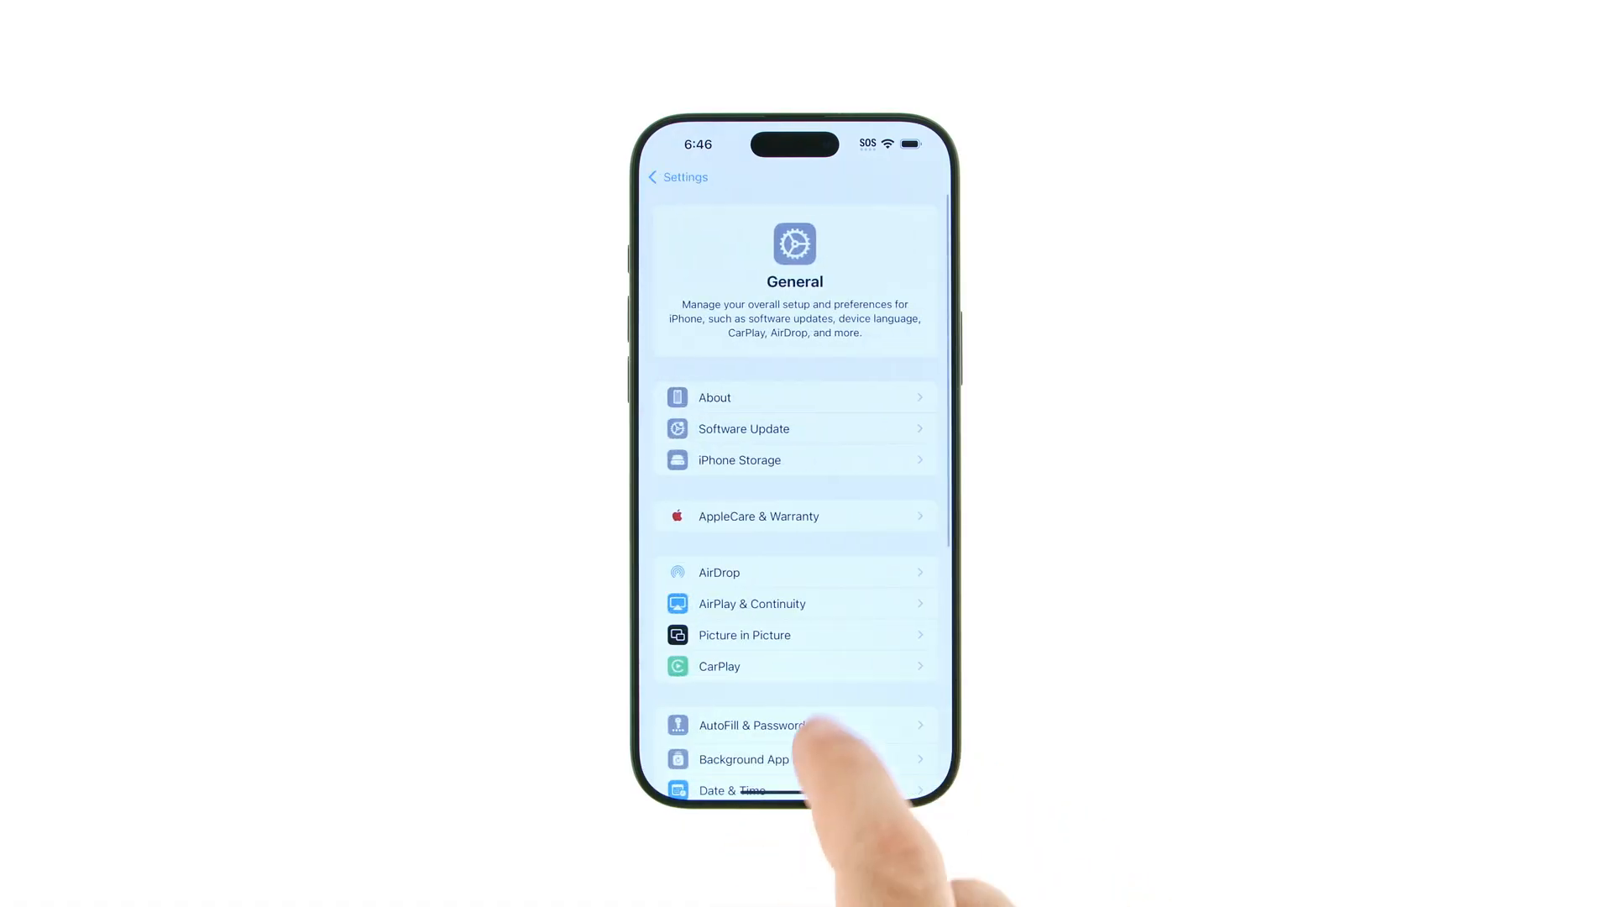
scroll(down, 3)
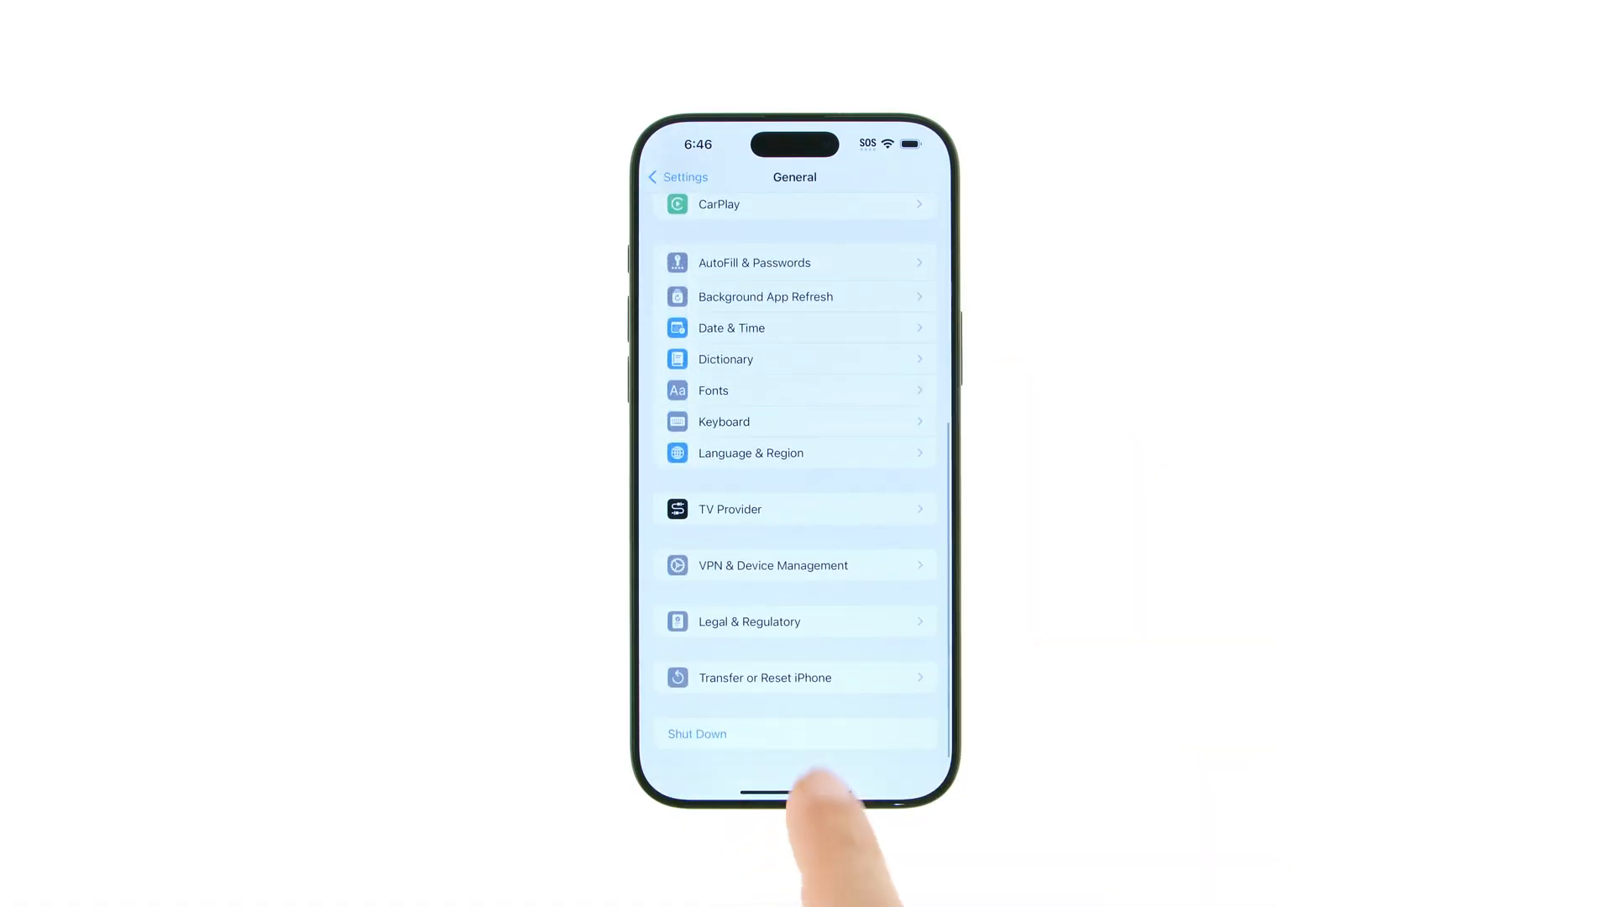
click(697, 733)
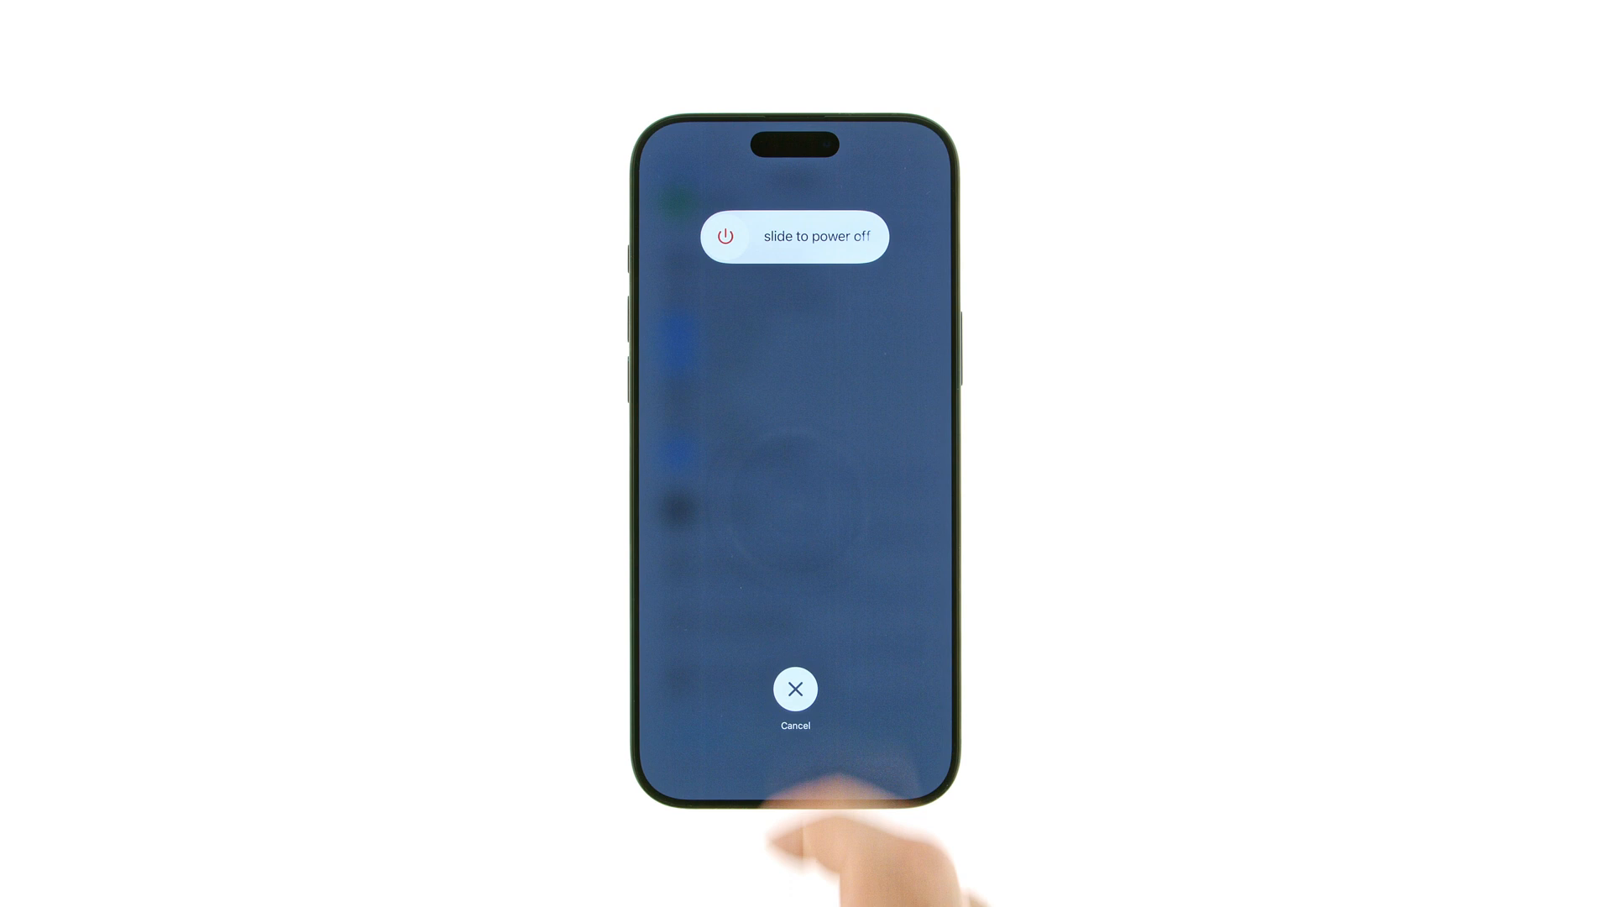